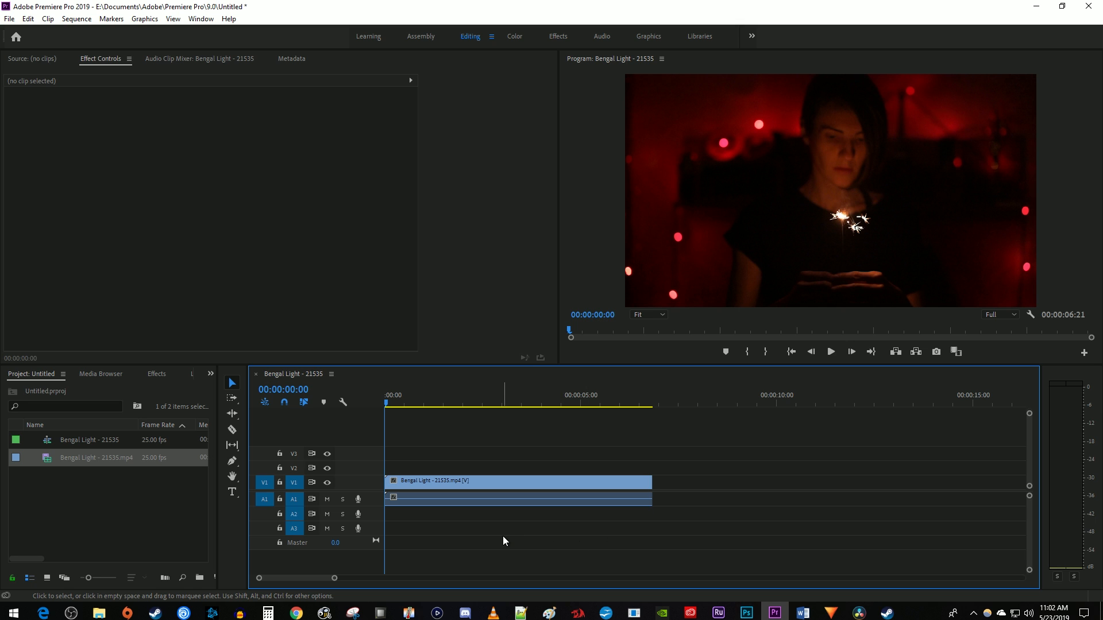
Razor the Bengal Light clip on V1 twice, the second cut at 00:00:03:23, making three pieces
click(441, 404)
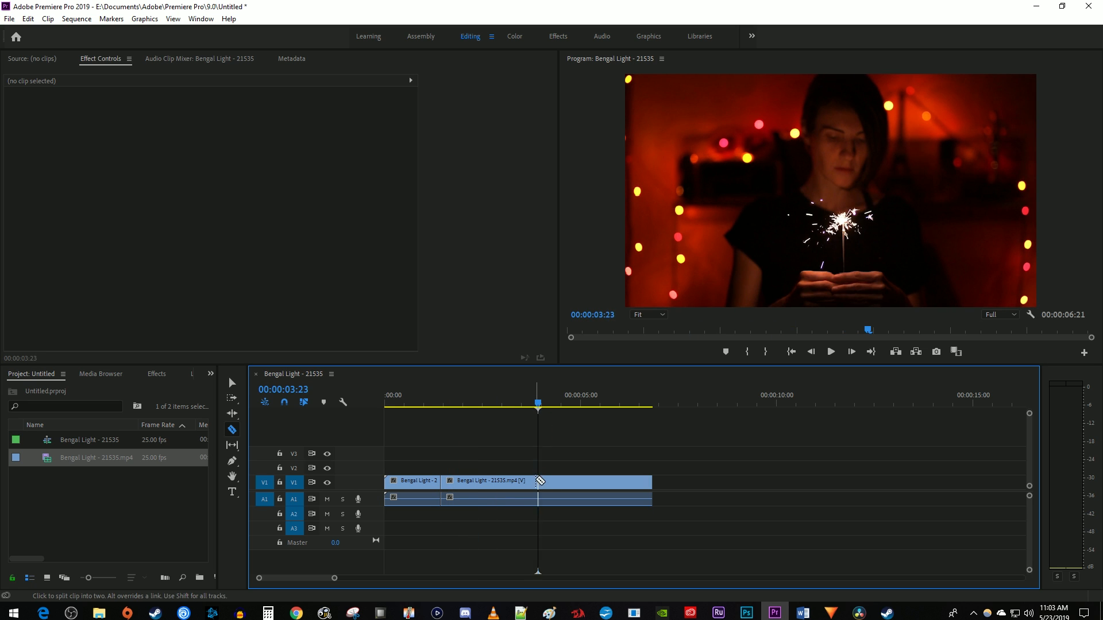
click(538, 481)
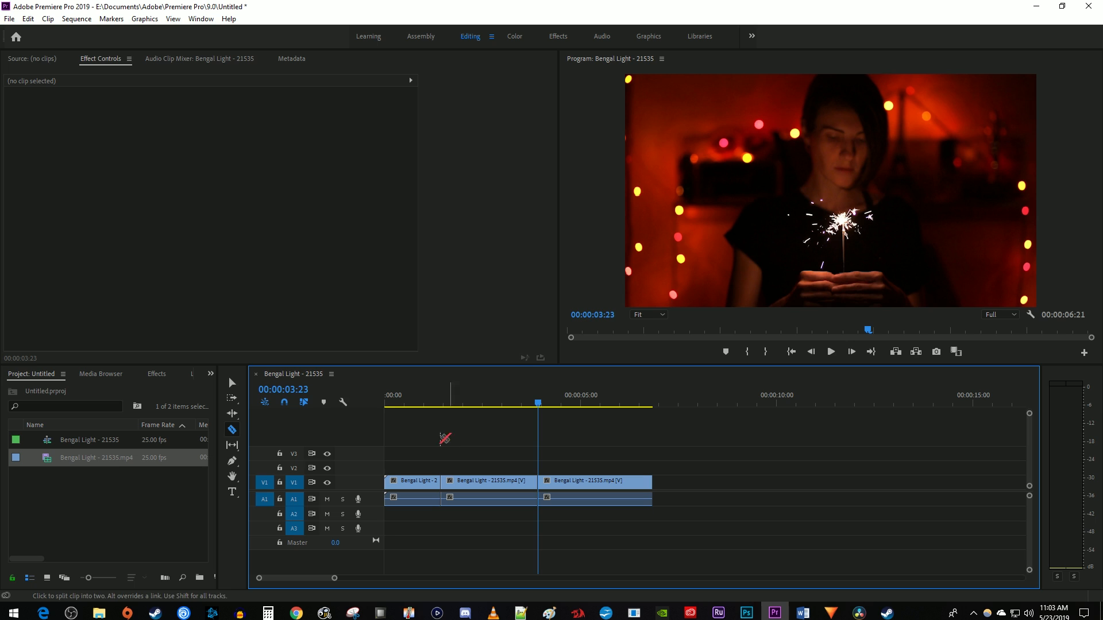
Select the middle clip piece with the Selection Tool and show its Effect Controls
click(231, 383)
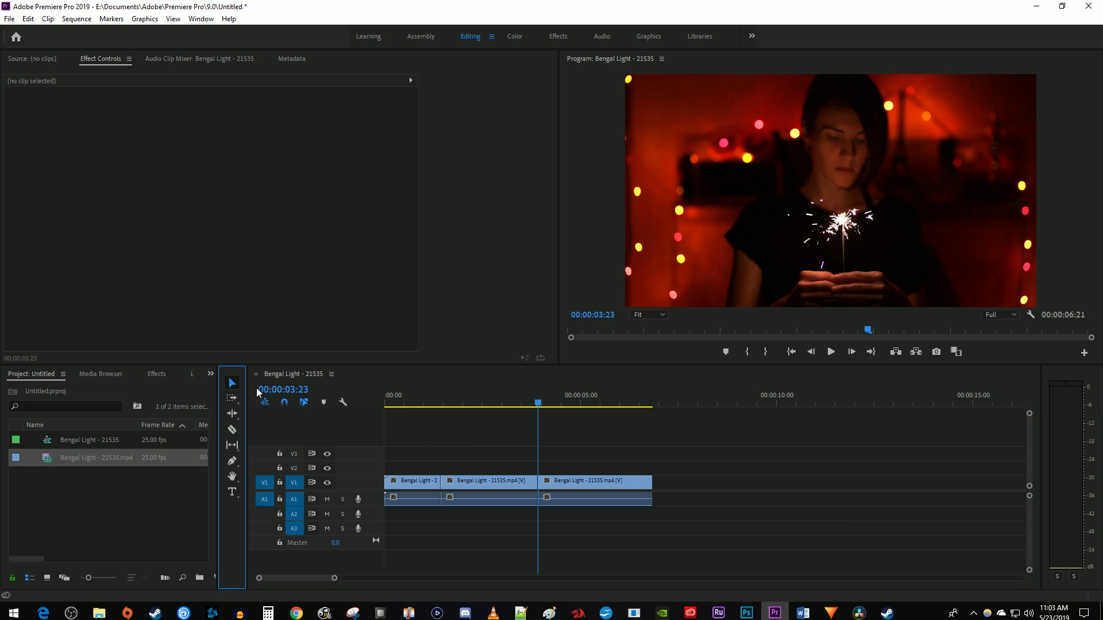
click(488, 481)
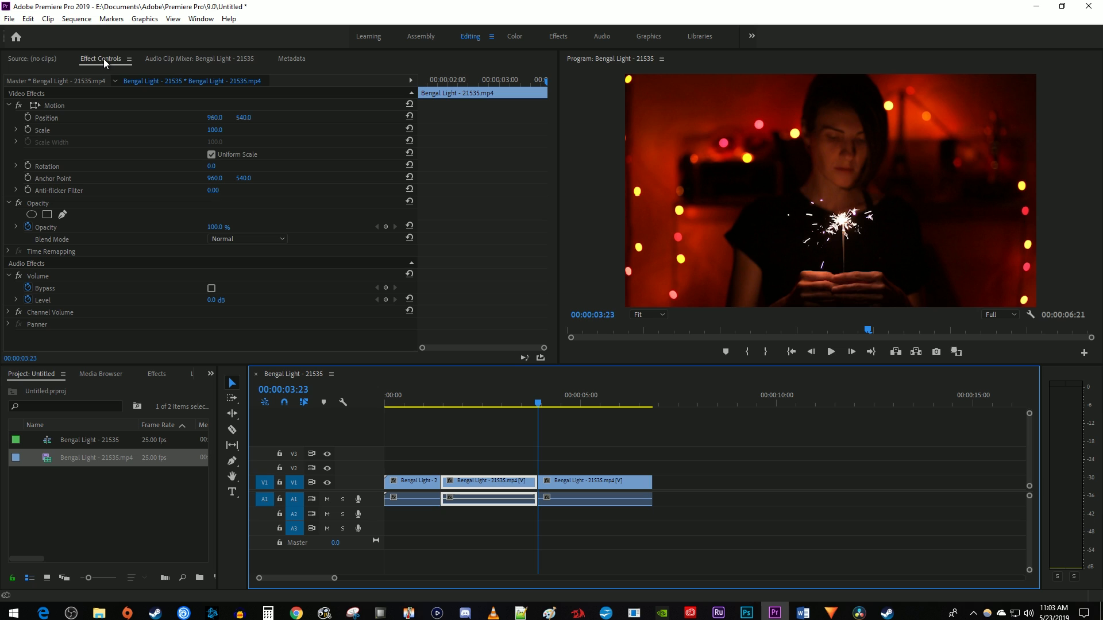
click(489, 404)
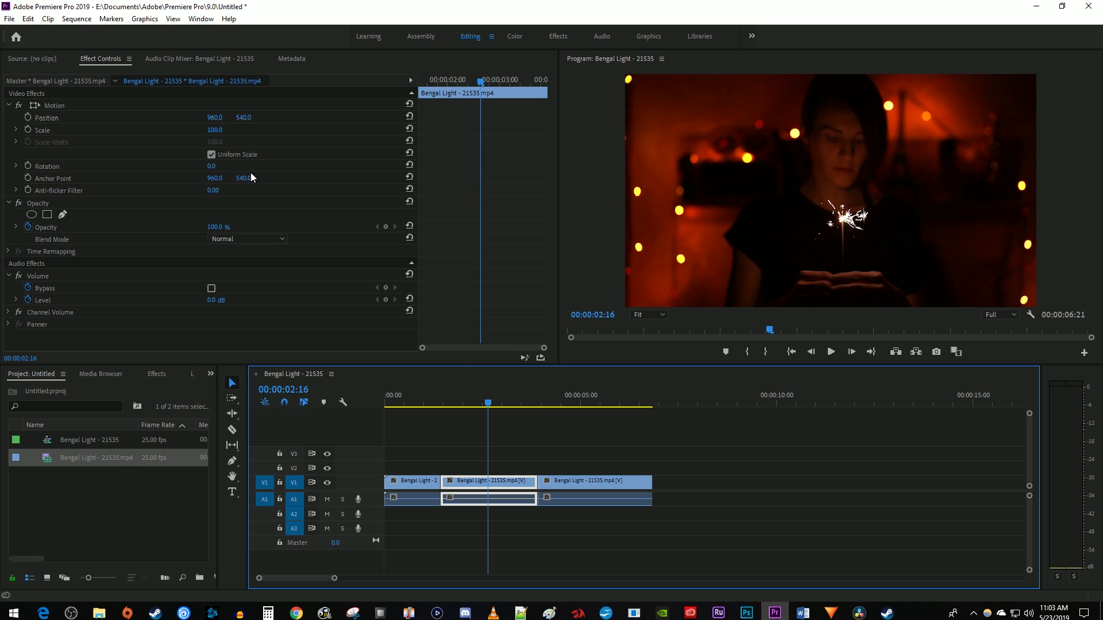
Set the middle piece's Scale to 150 and Position to 960, 808, then return playback near the start
click(215, 130)
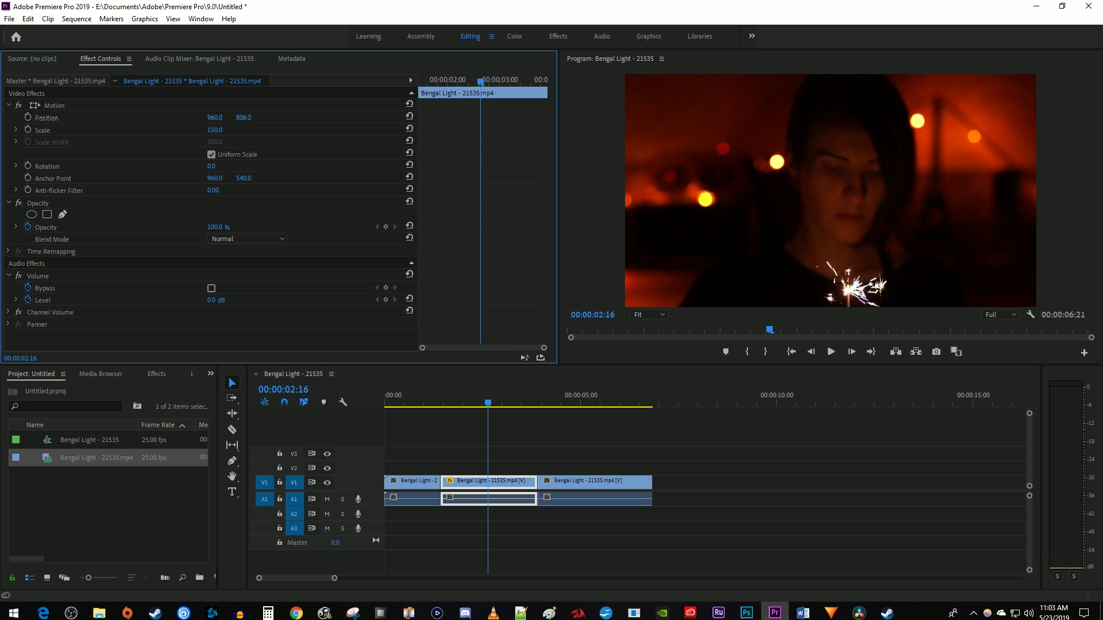
click(399, 402)
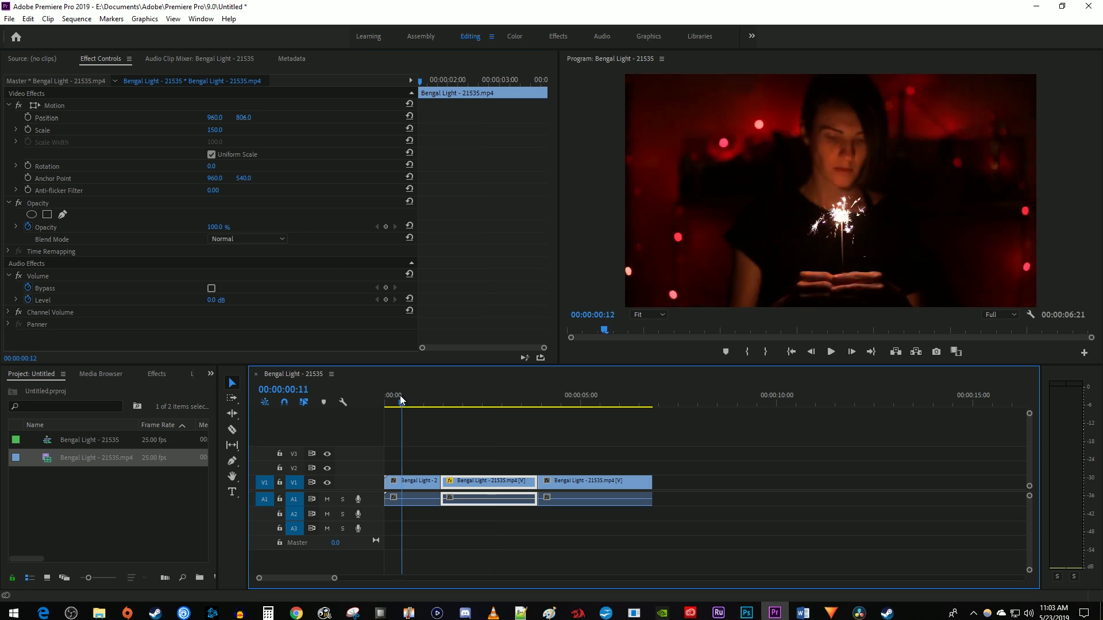